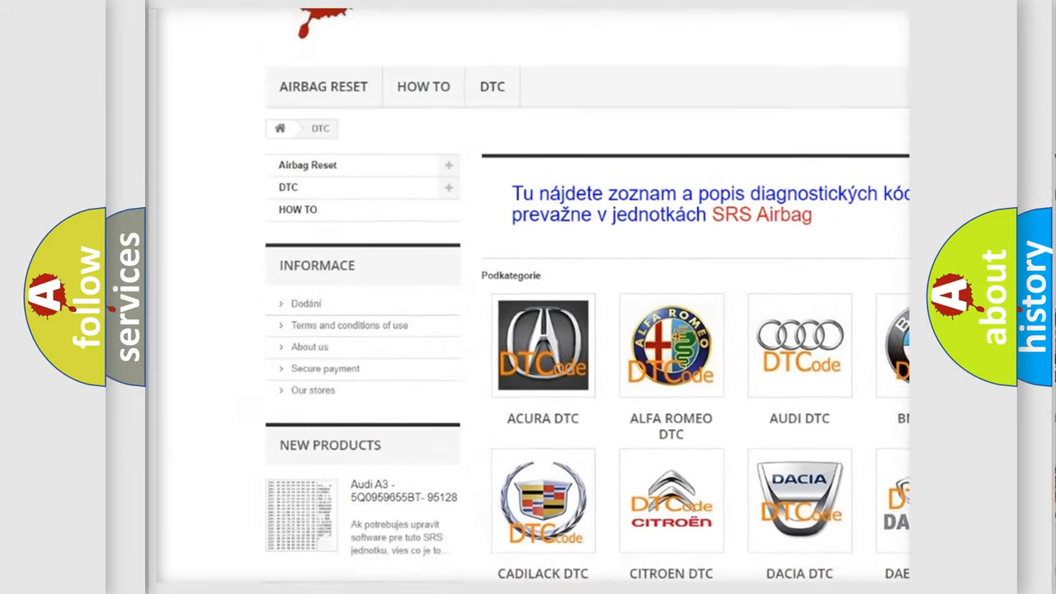
scroll(down, 3)
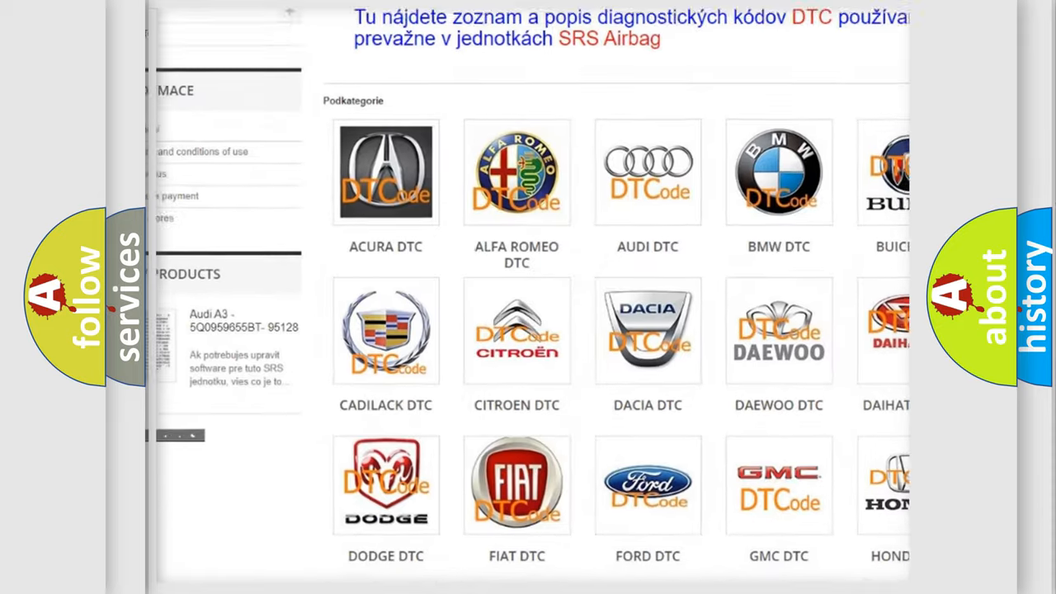
scroll(down, 3)
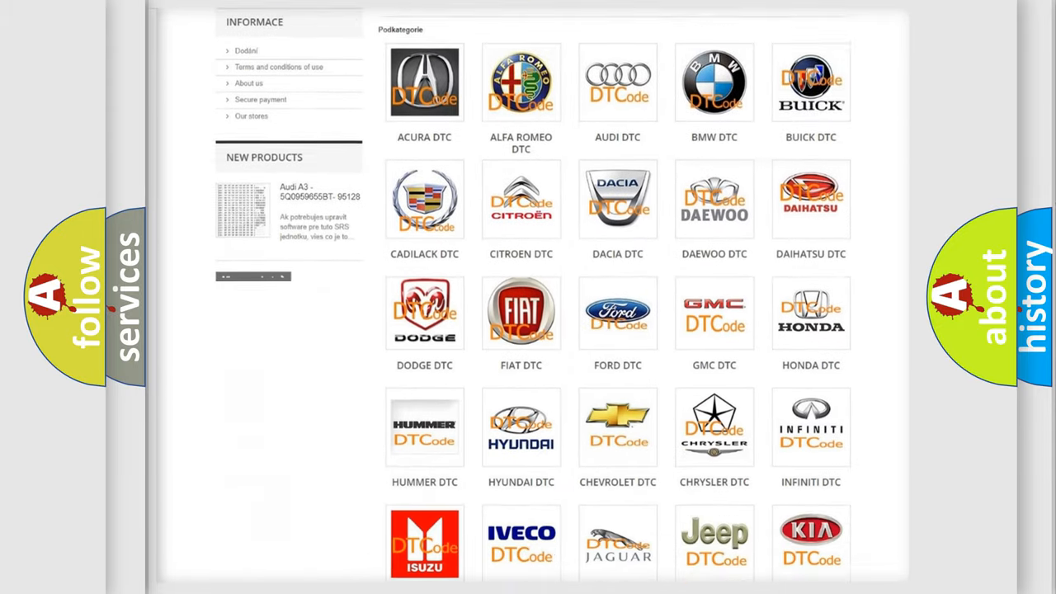
scroll(down, 3)
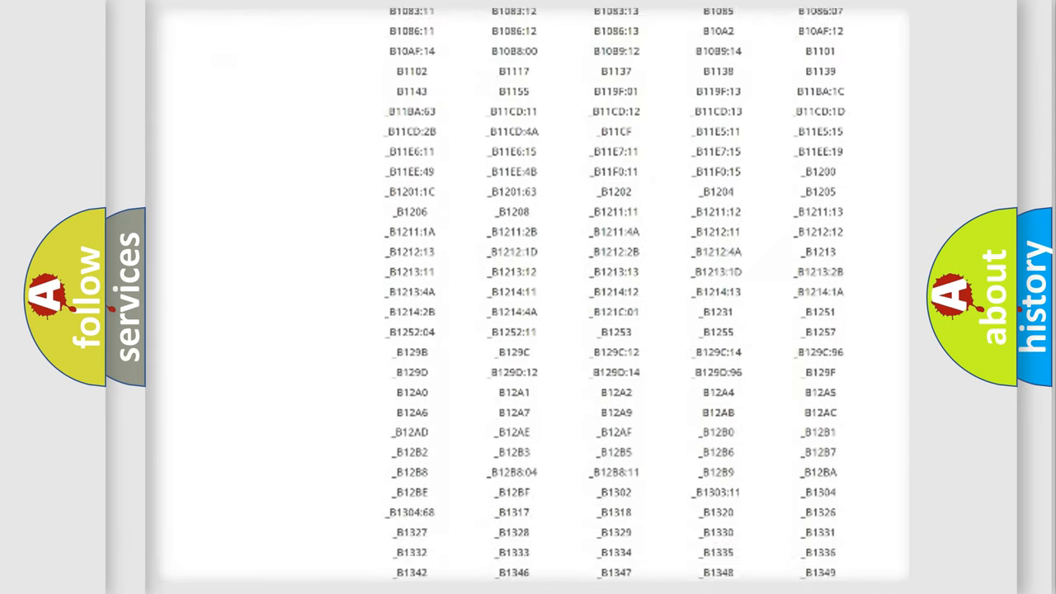
scroll(down, 3)
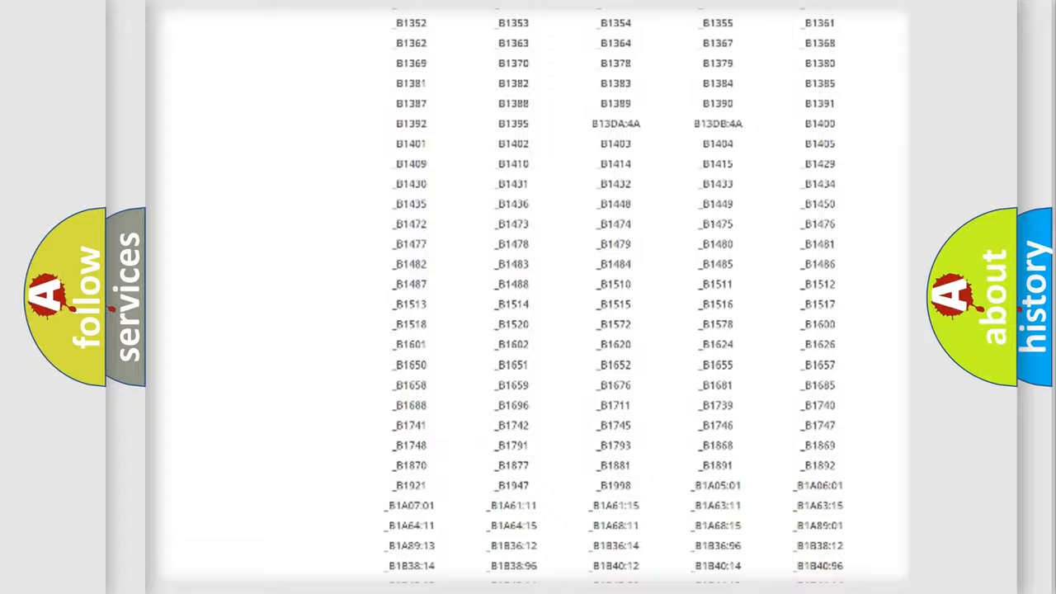